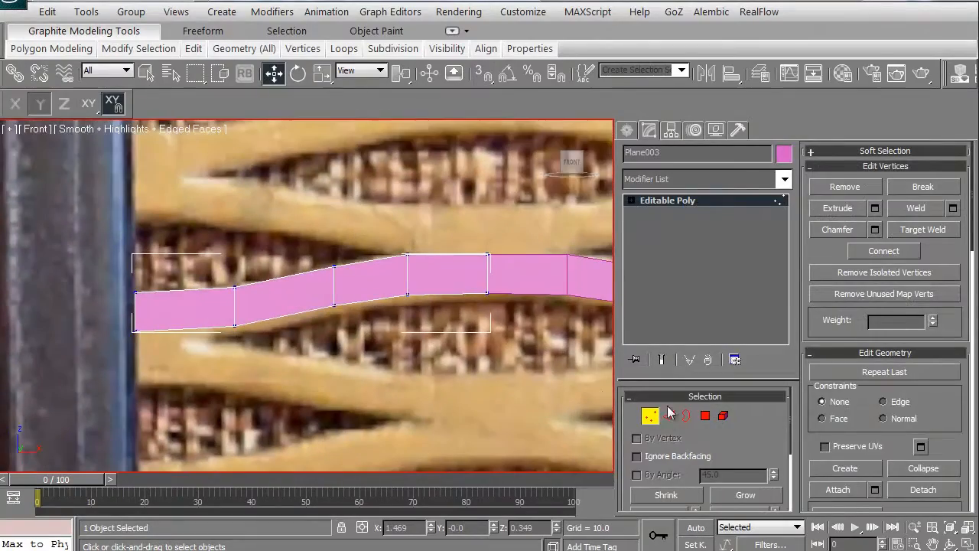
Step: Mirror the wavy grill strip as an instanced clone to weave the grill pattern
left_click(667, 416)
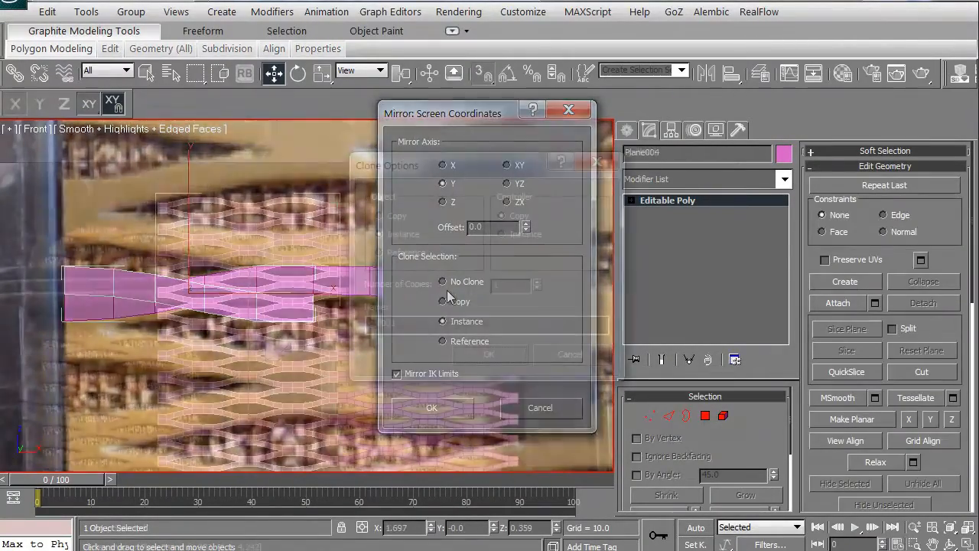
left_click(431, 407)
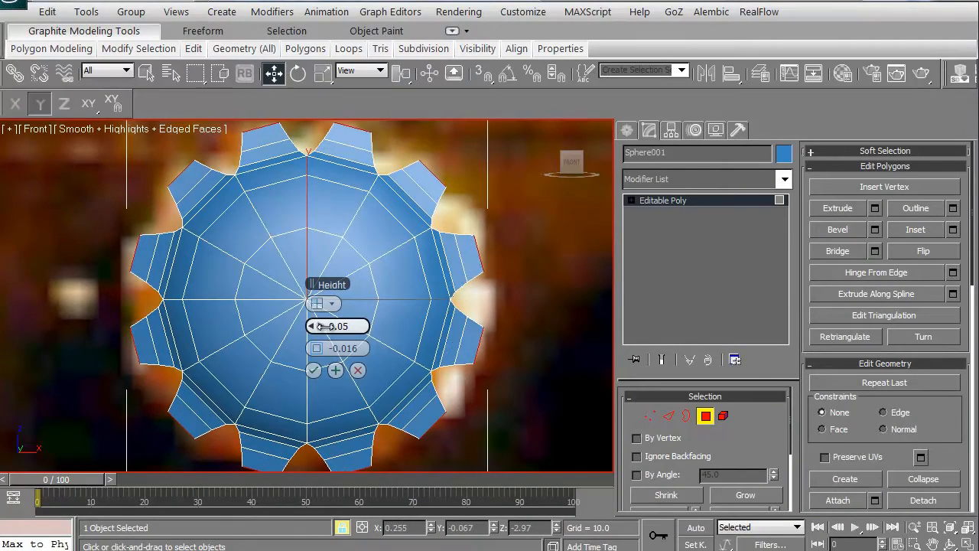
Step: Extrude the knob's toothed rim polygons, then clone side_edges polygons to a new element
left_click_drag(338, 326, 306, 326)
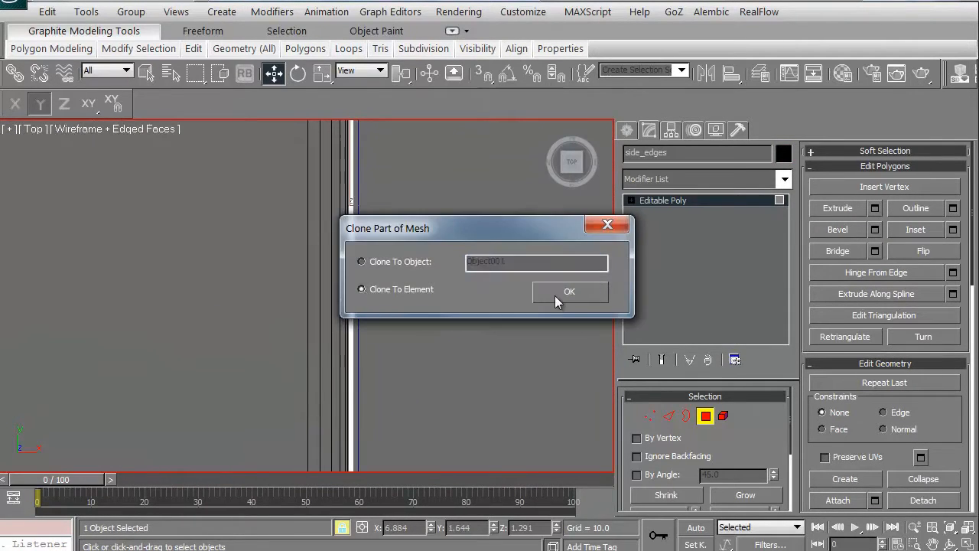
left_click(569, 291)
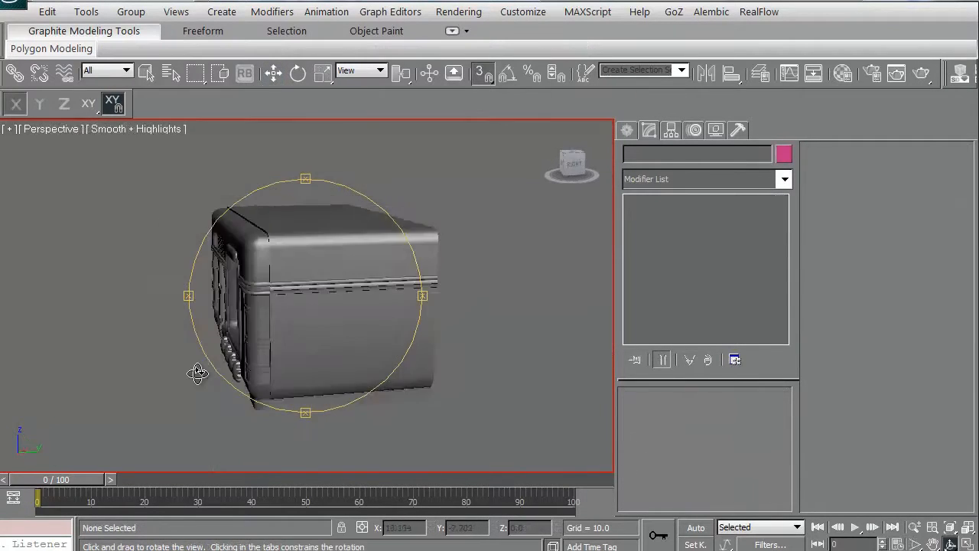
Step: Orbit the Perspective view around the radio to face its front grill, dial and knobs
left_click_drag(198, 373, 396, 370)
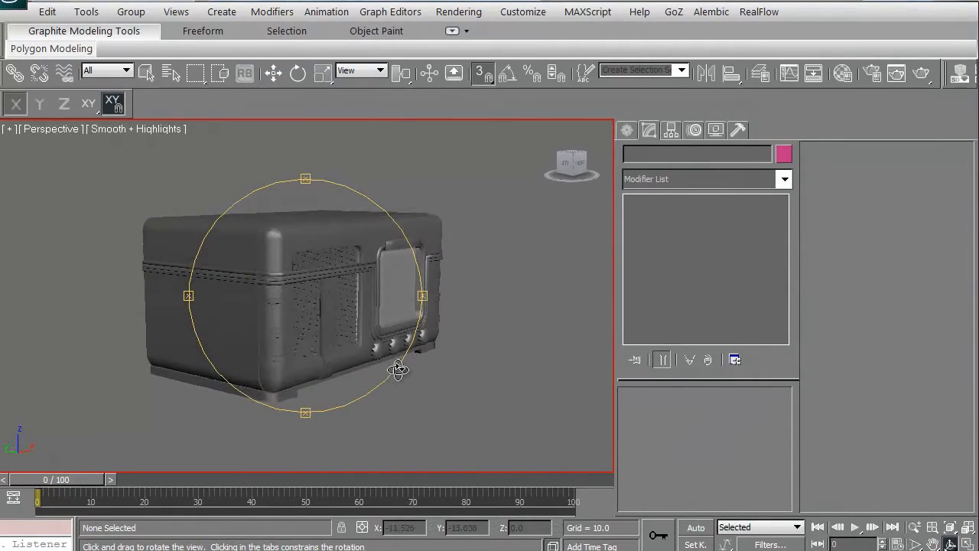
left_click_drag(398, 369, 349, 368)
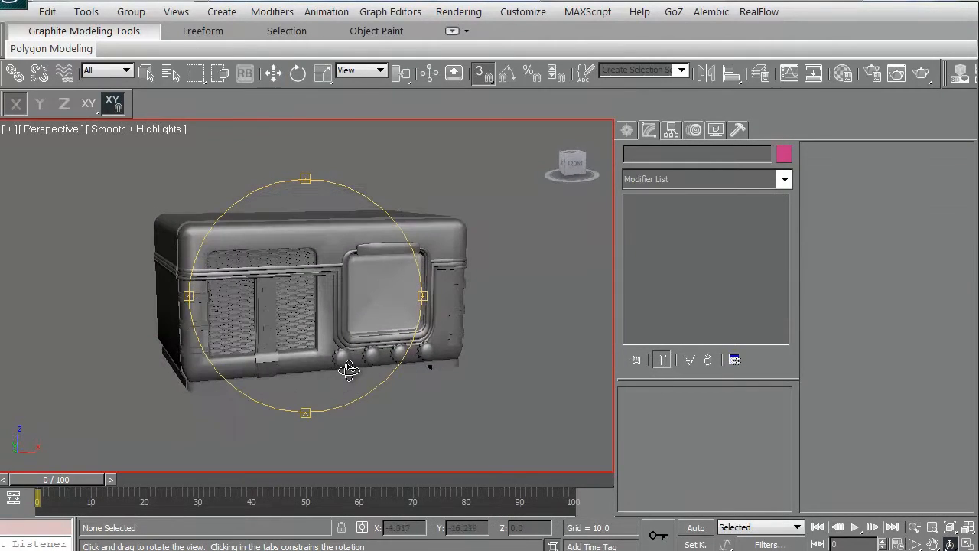